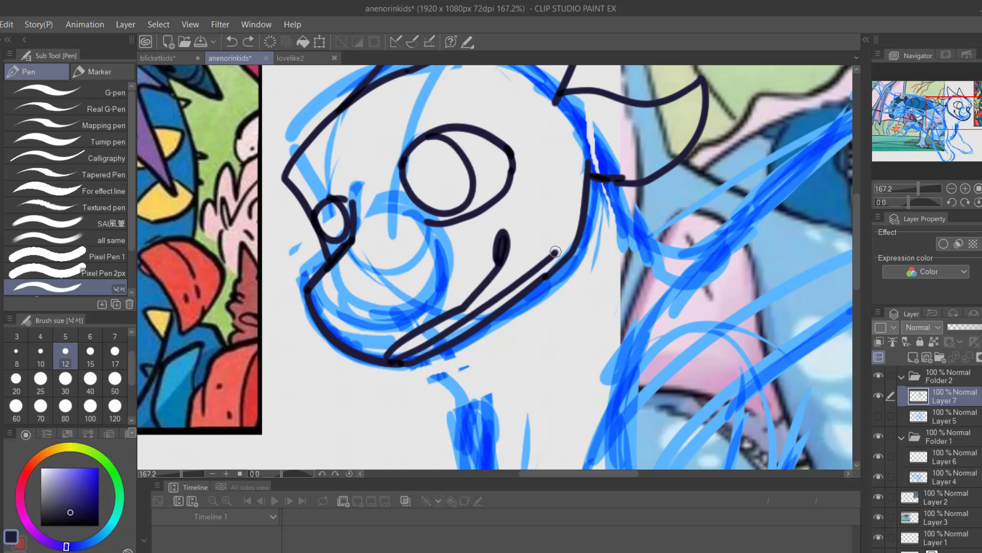
Step: Ink dark lineart over the sketched dragon head on Layer 6 with the Pen at size 12
{"action": "left_click_drag", "start_coordinate": [555, 251], "coordinate": [469, 376]}
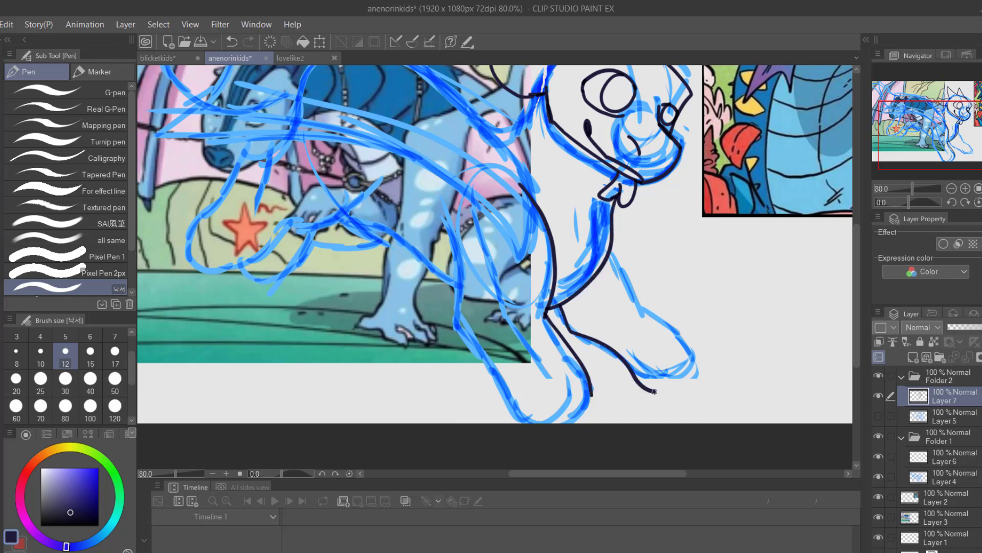
{"action": "left_click", "coordinate": [320, 41]}
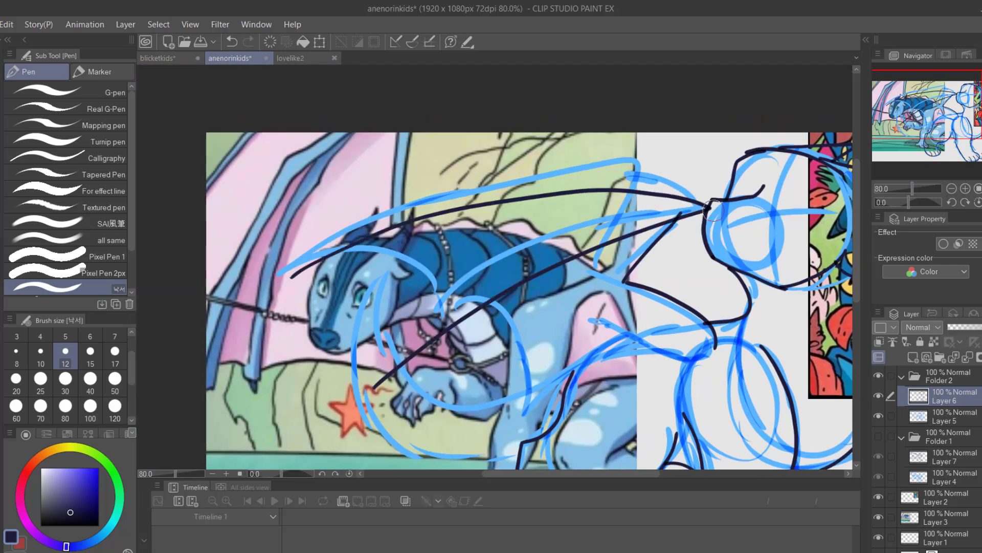
Step: Flat-colour the dragon in blues with yellow spots and set Layer 10 to low-opacity Lighten
{"action": "scroll", "scroll_direction": "down", "scroll_amount": 3}
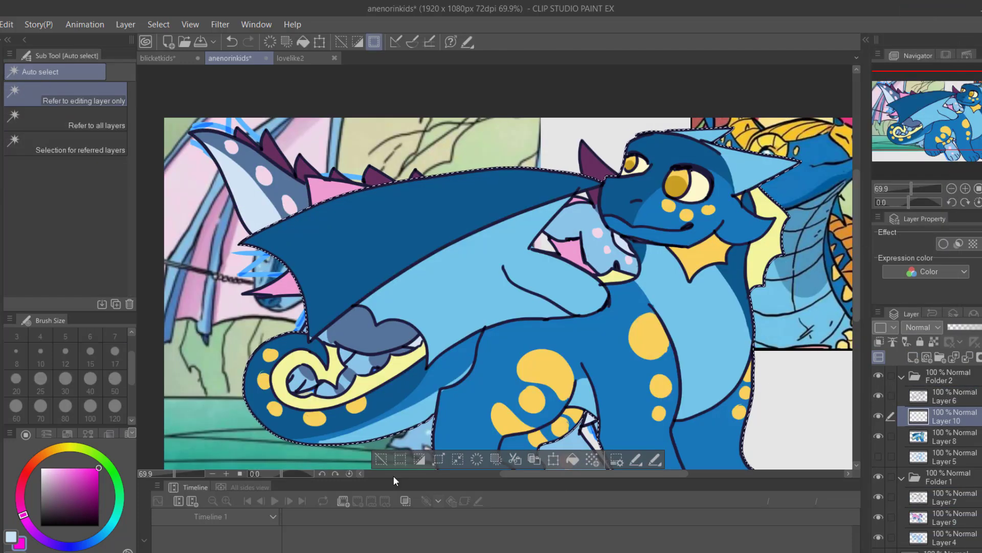
{"action": "left_click", "coordinate": [921, 328]}
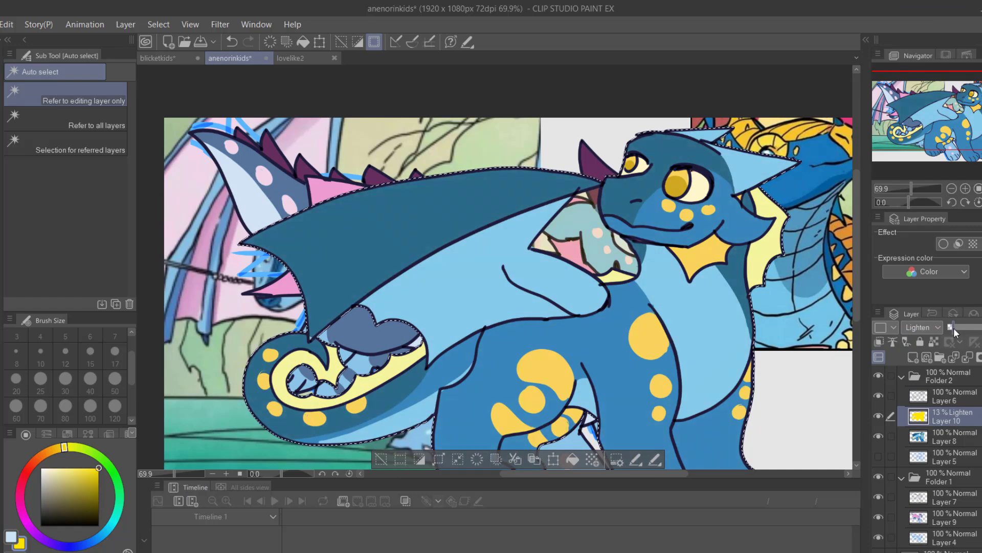